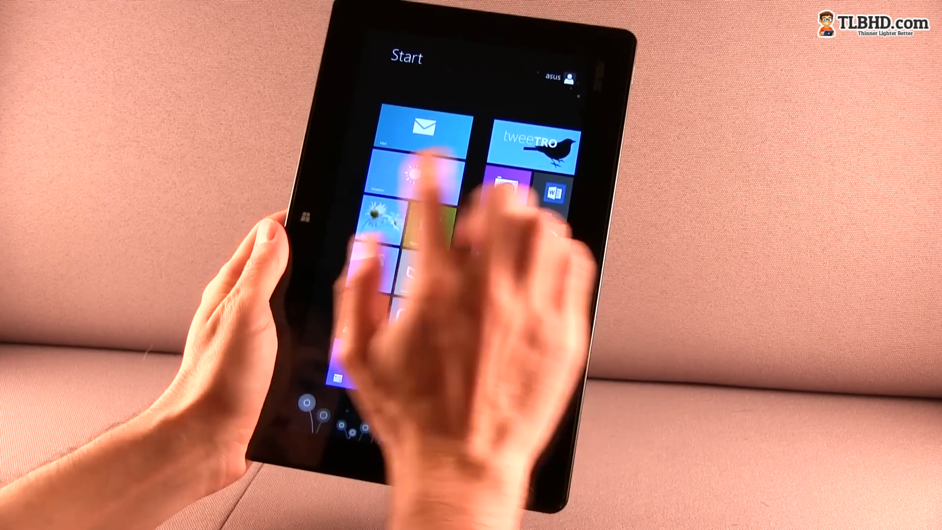
Open the All Apps list and start an app search with the text 'lkl'.
click(424, 128)
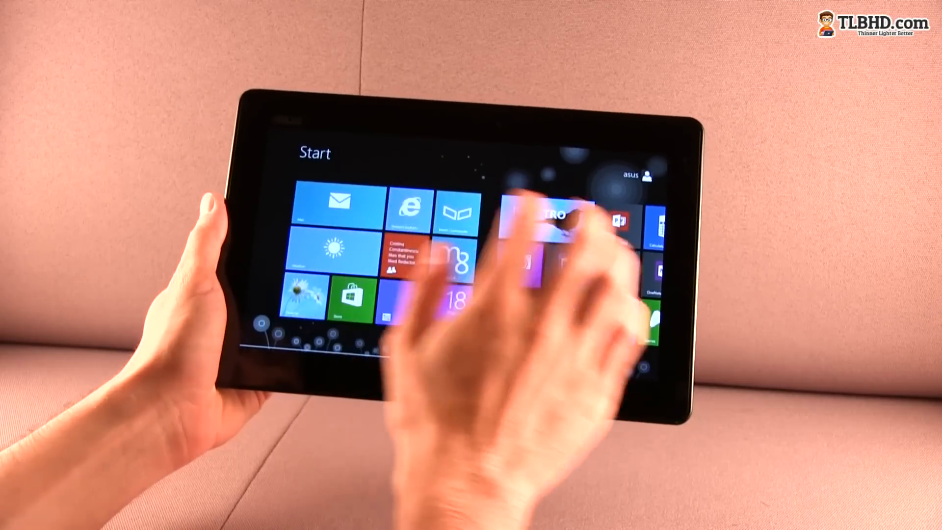
click(340, 206)
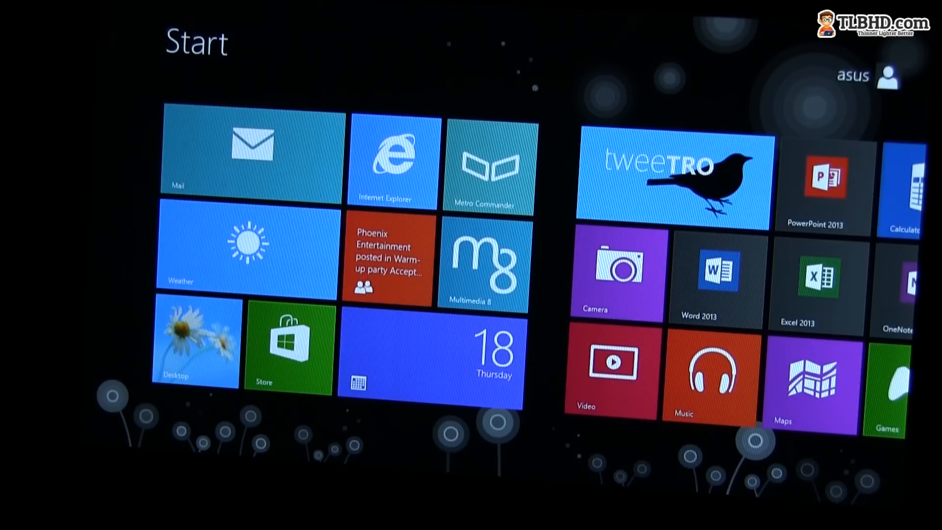
click(252, 153)
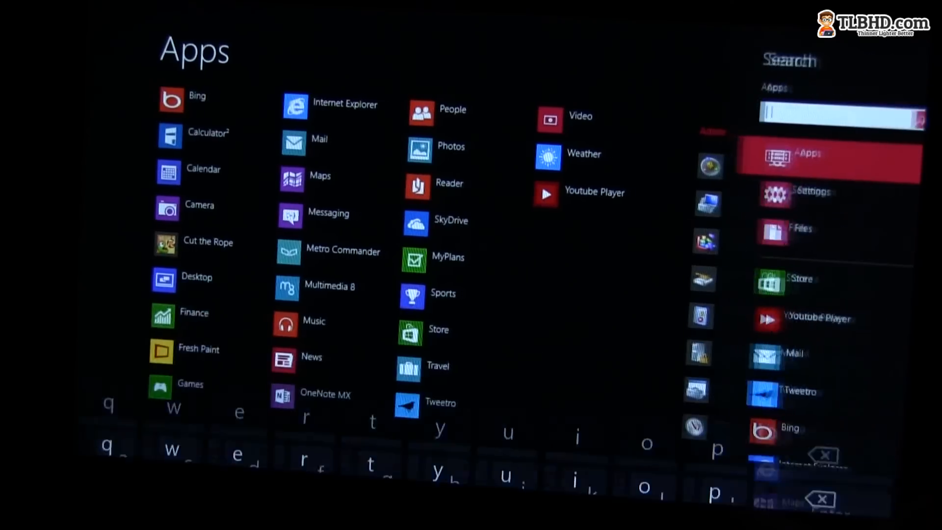
text(lkl)
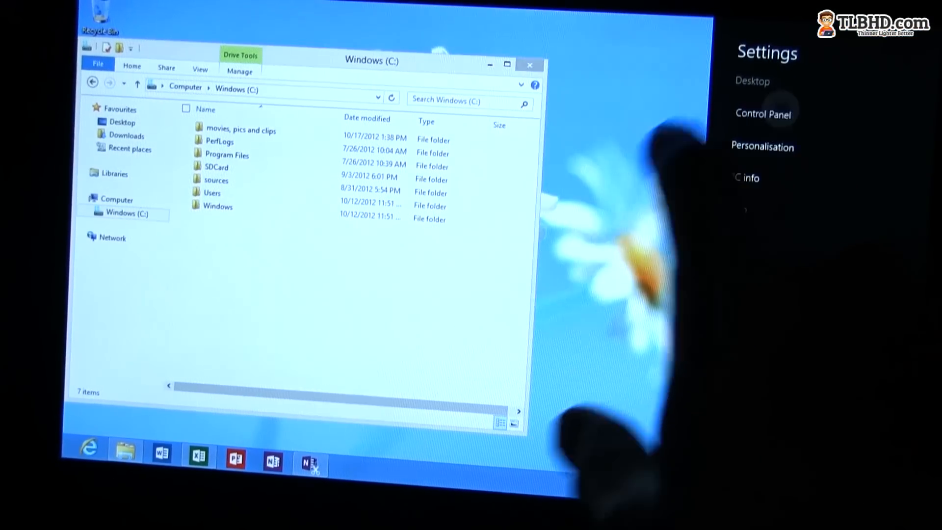
View Screen Resolution options (1366 × 768 recommended), then return to the Start screen.
click(763, 113)
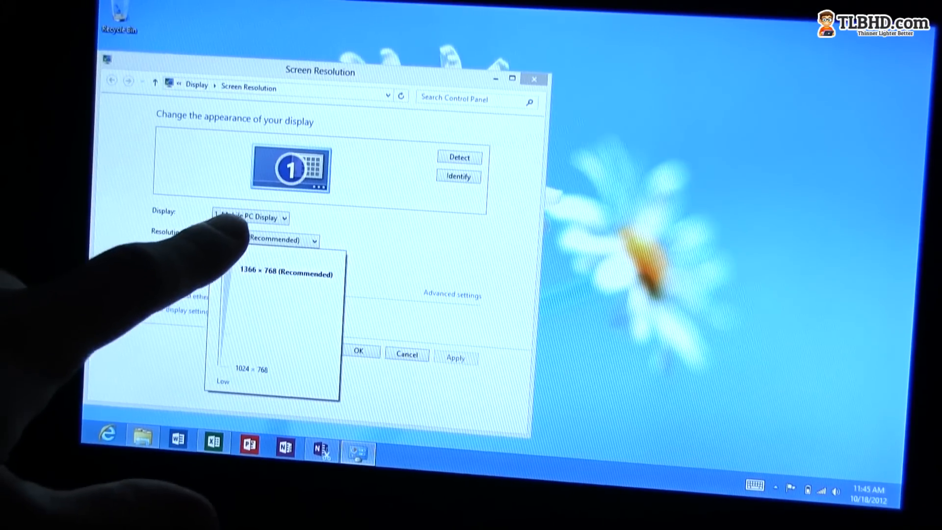
click(273, 274)
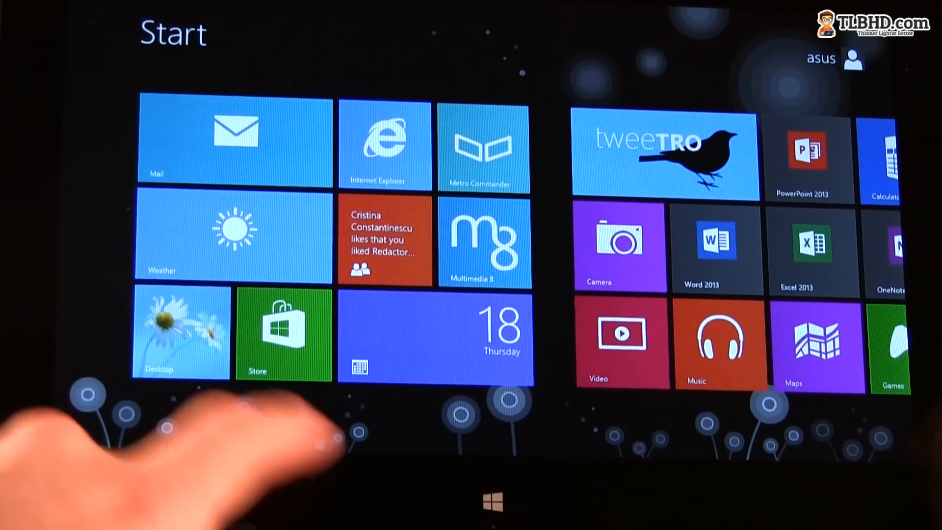
click(282, 332)
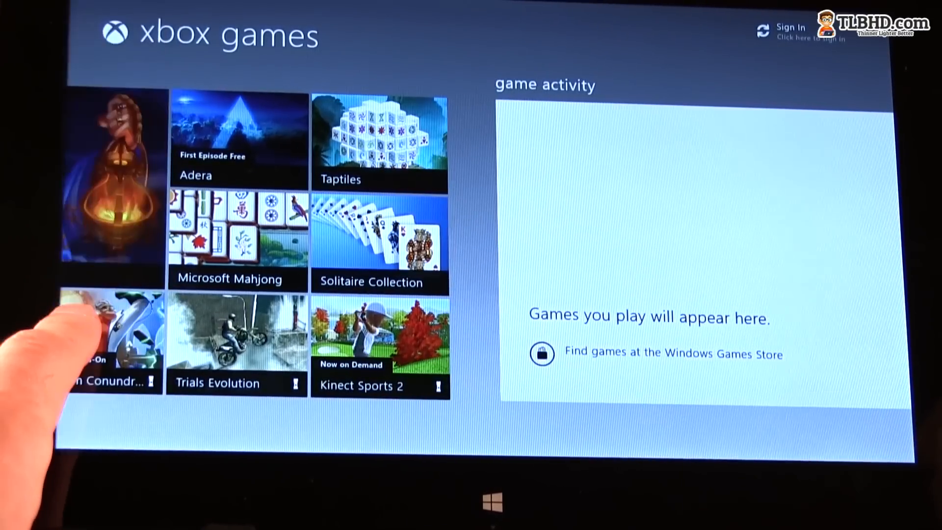
click(792, 32)
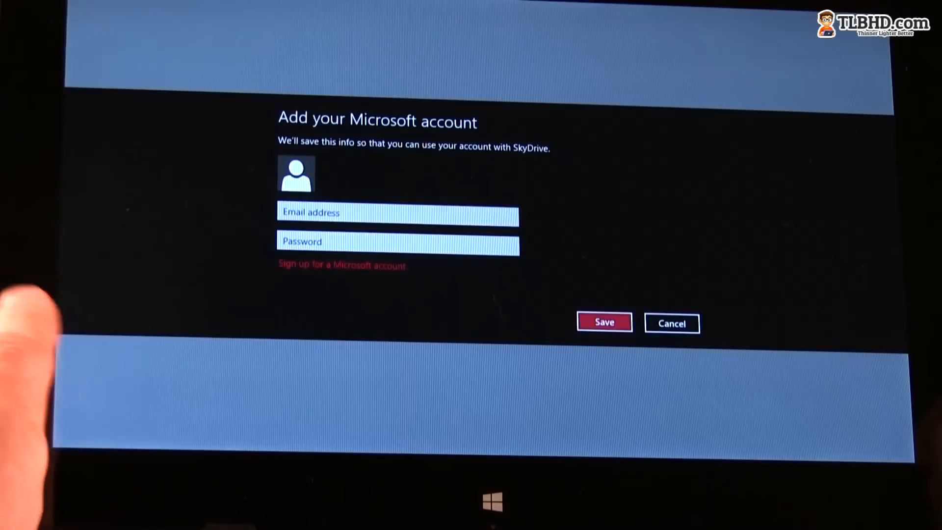
click(397, 214)
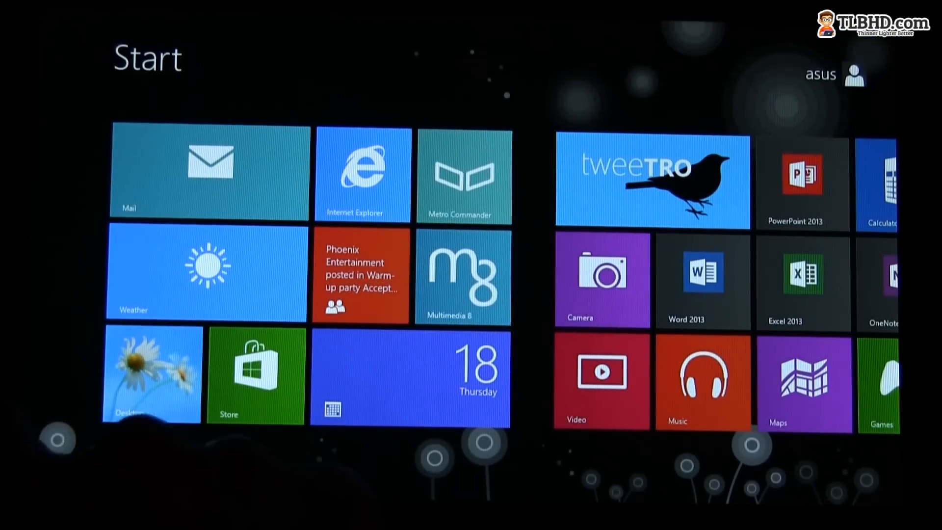
Launch Internet Explorer and reveal the tab bar with The Verge and YouTube tabs.
click(362, 174)
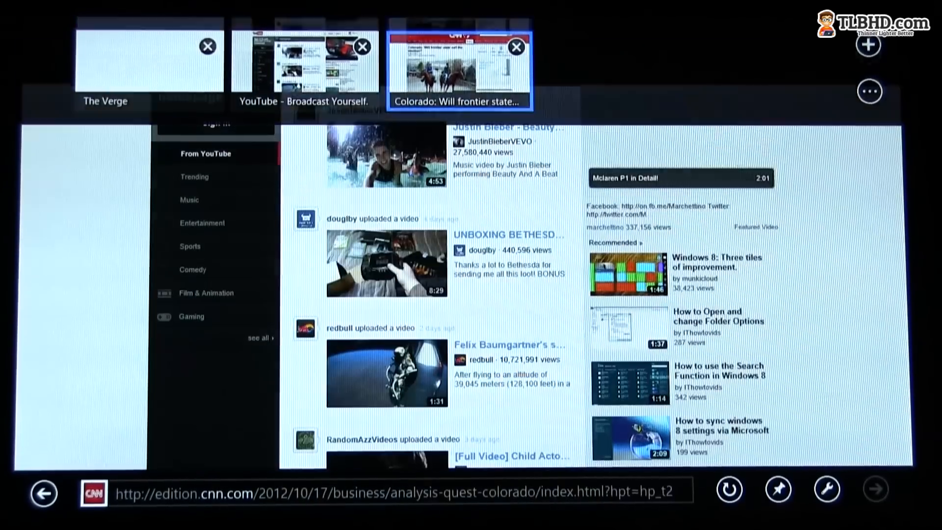
click(302, 66)
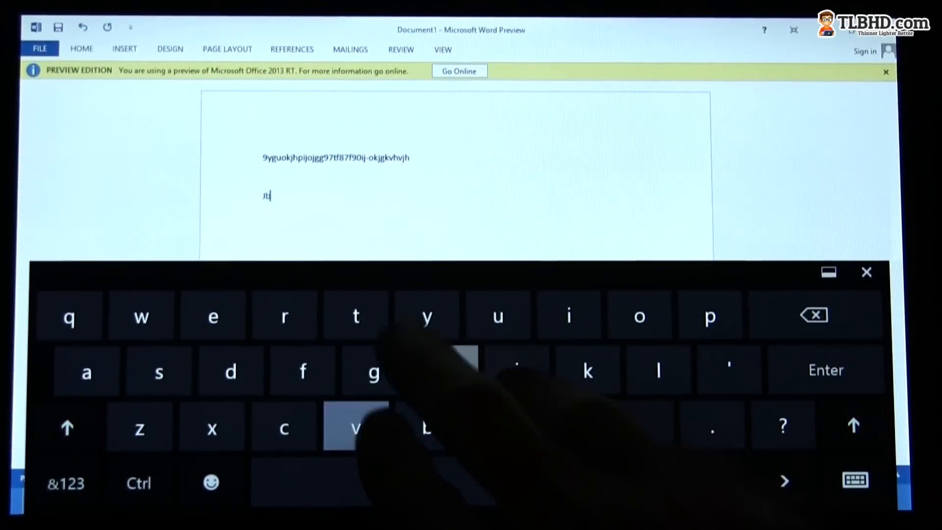
Type 'bhvjhvhj' as a second line, then browse the PAGE LAYOUT, DESIGN and INSERT tabs.
text(bhvjhvhj)
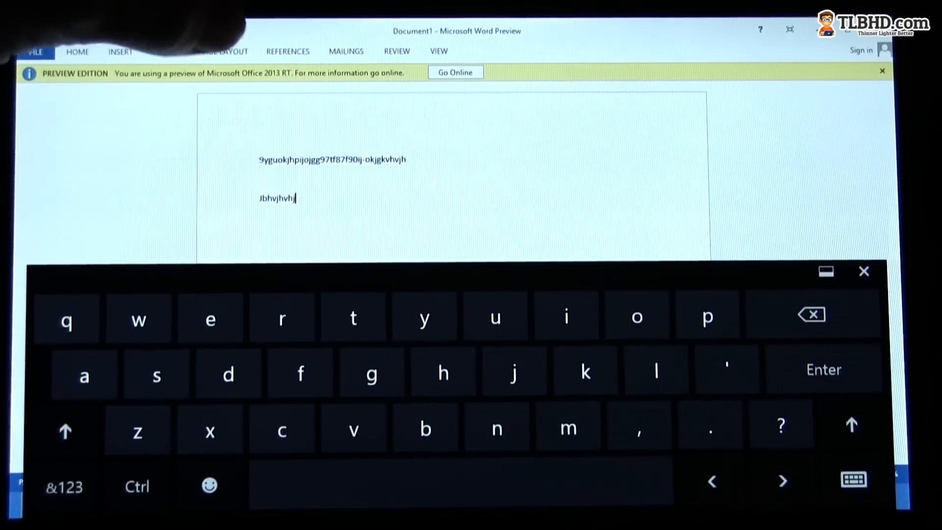
click(864, 271)
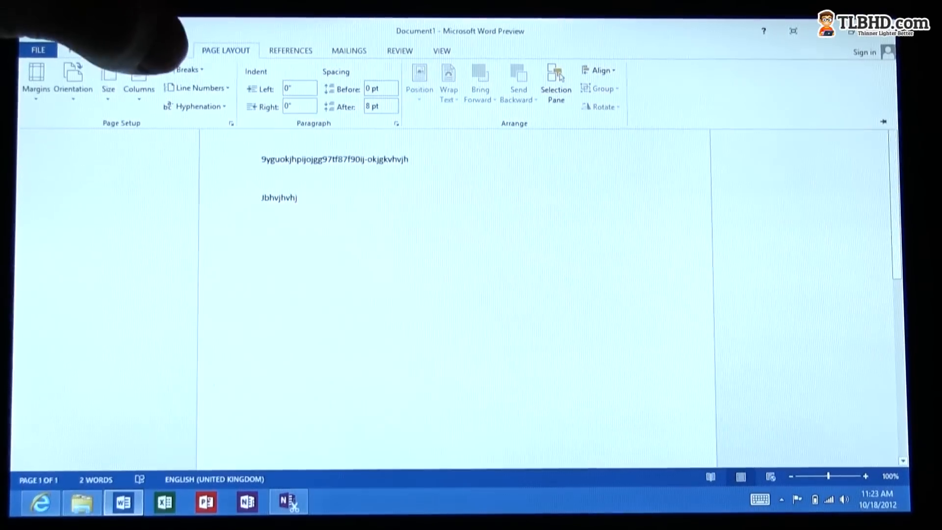
click(168, 50)
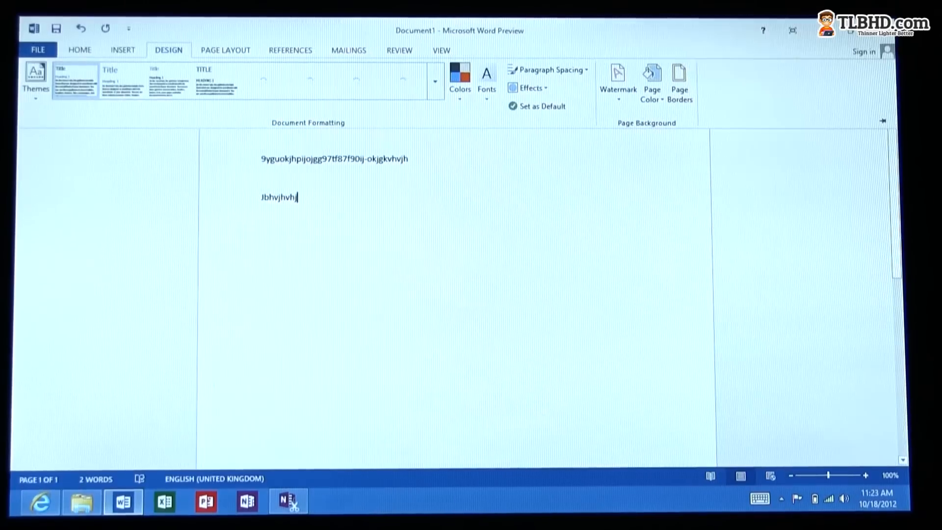
click(123, 50)
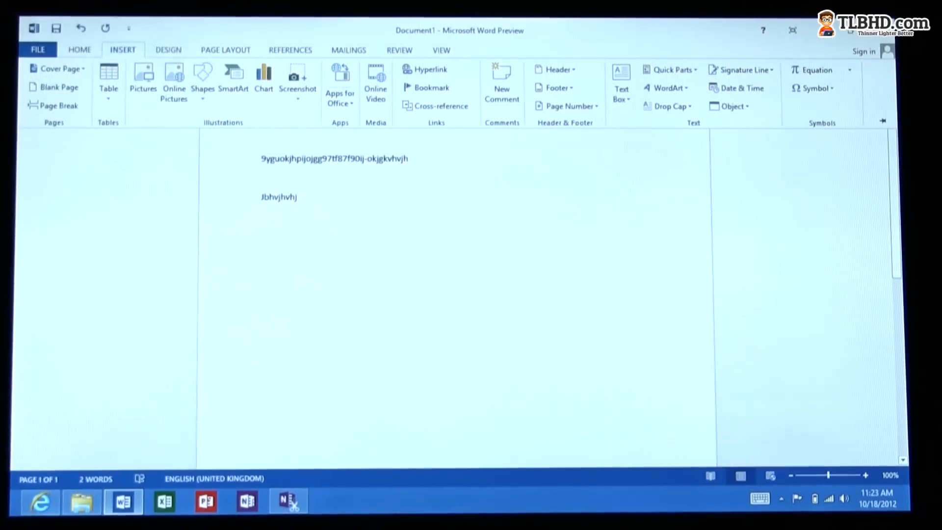
click(169, 50)
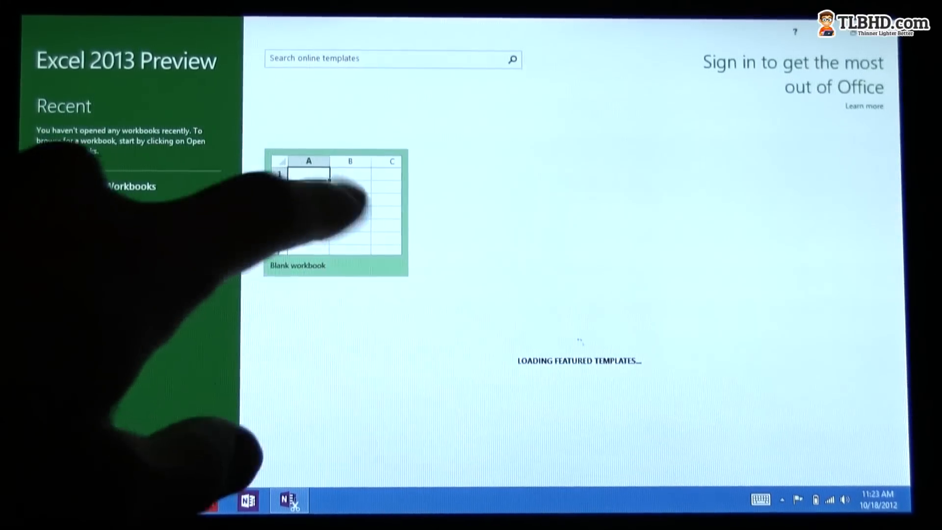
Create a blank Excel workbook, view its ribbon options, then switch to PowerPoint.
click(335, 210)
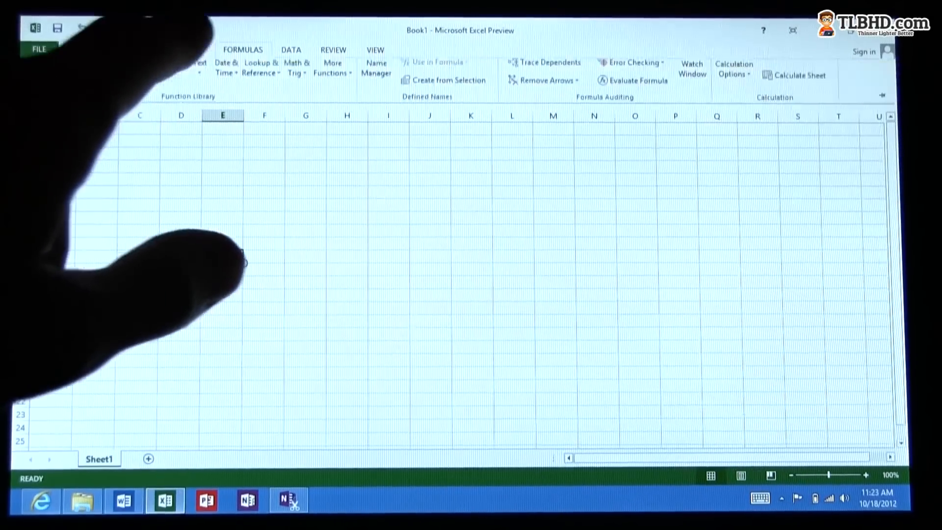
click(180, 49)
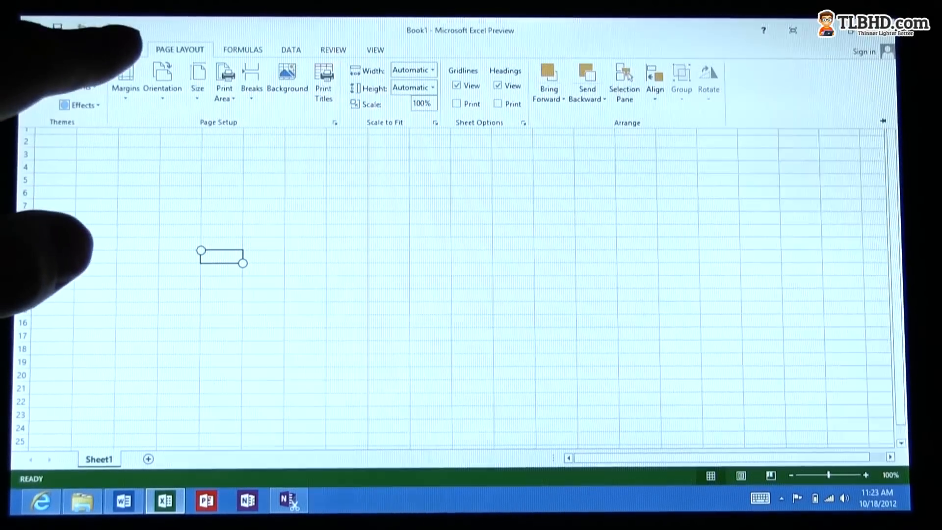
click(206, 500)
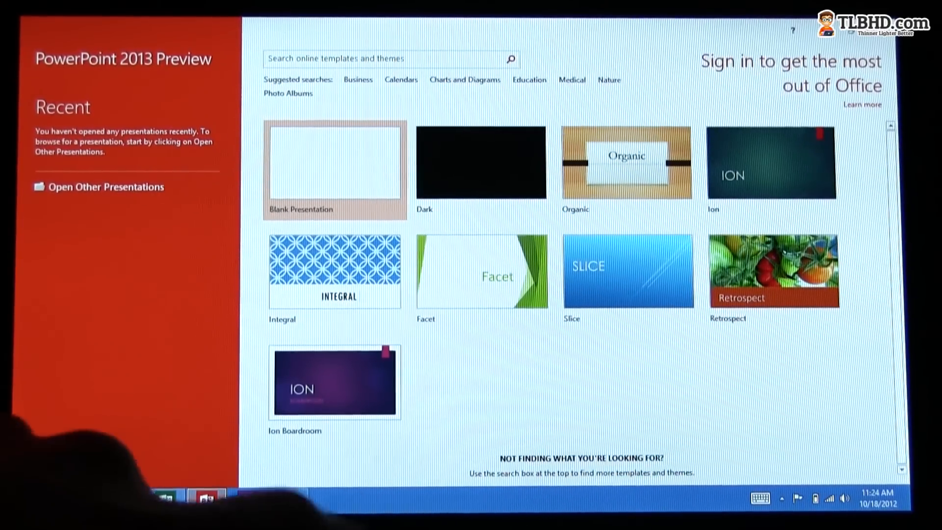
Show PowerPoint 2013's template gallery with the Organic, Ion and Facet themes.
click(335, 381)
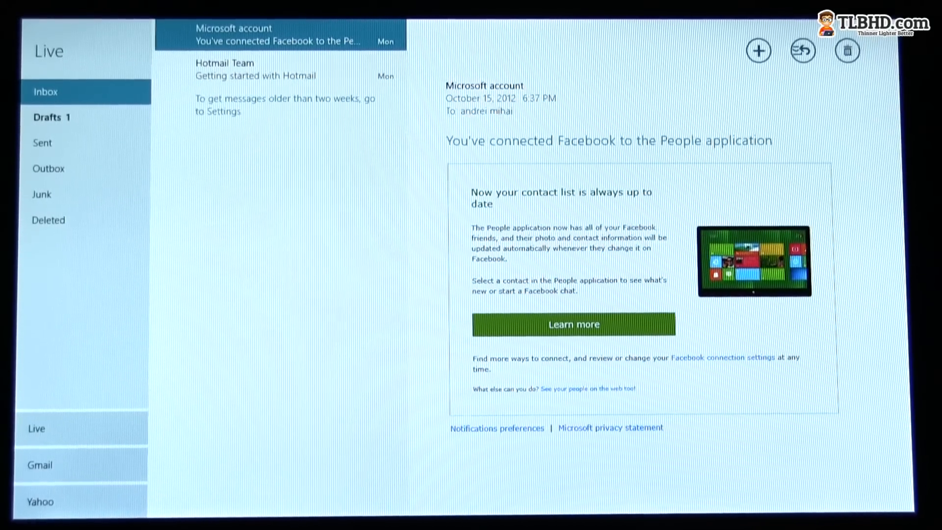
Open the Microsoft account email about connecting Facebook to People.
click(40, 501)
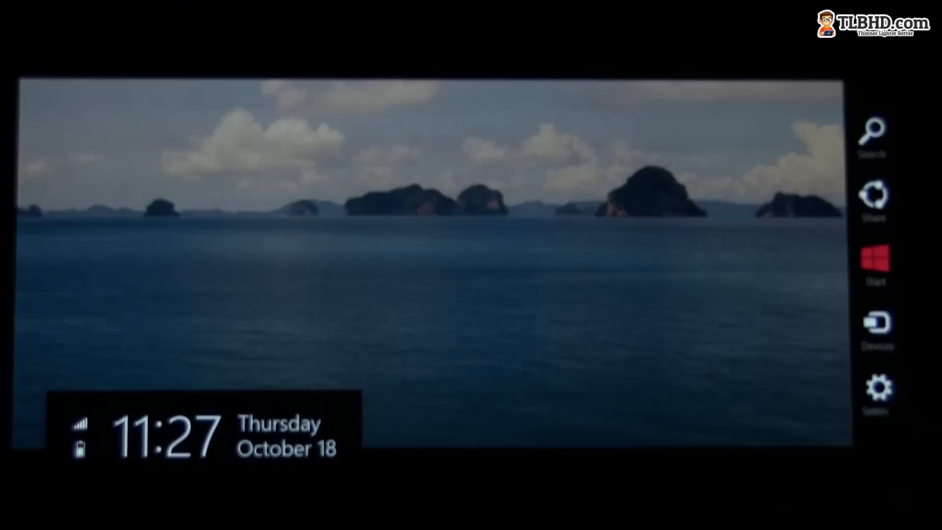
Unlock the tablet from the lock screen and launch PowerPoint from the desktop taskbar.
click(876, 388)
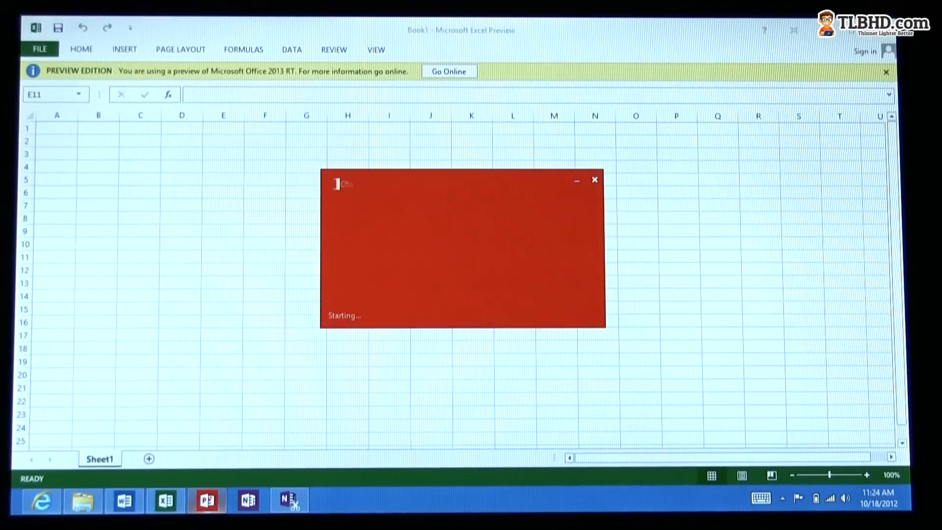
click(206, 500)
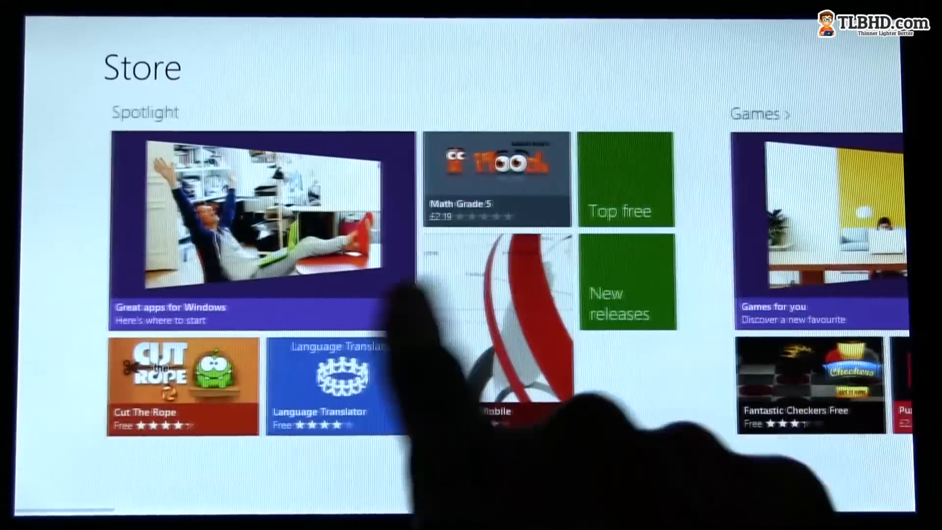
Scroll the Store from Spotlight and Games across to Photo and Music & Video.
scroll(right, 3)
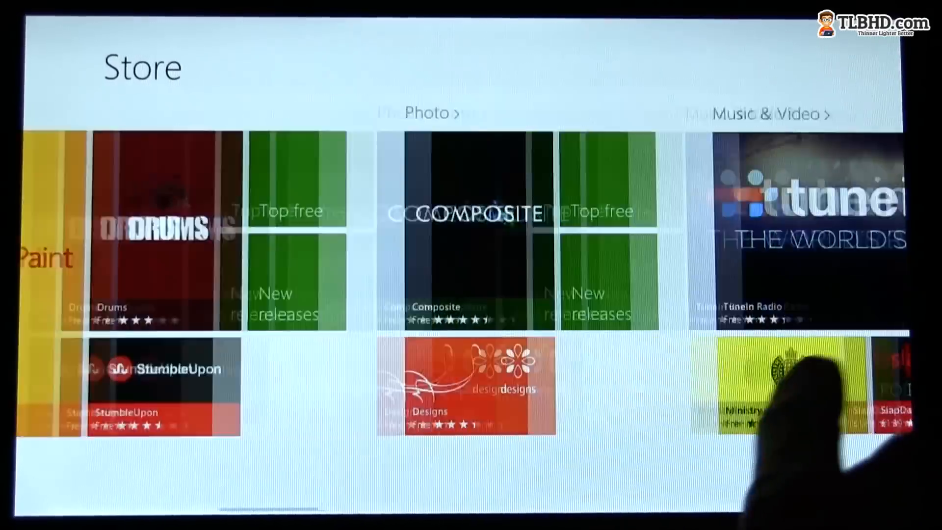
scroll(right, 3)
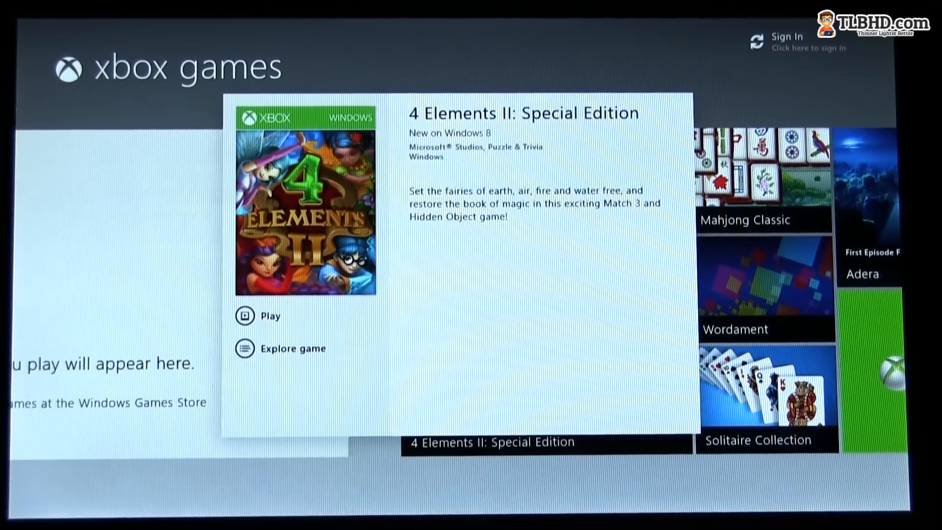
Close the 4 Elements II: Special Edition details and enter the Windows games store.
click(270, 315)
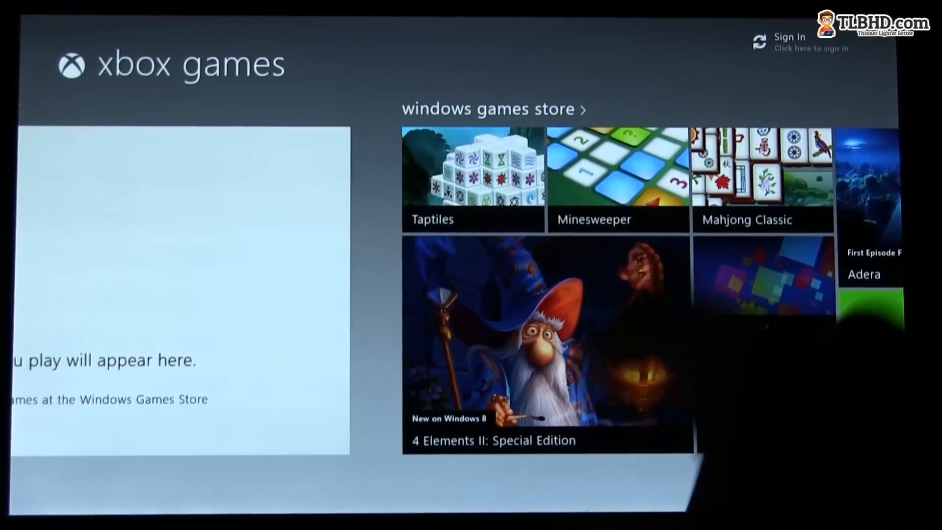
click(762, 177)
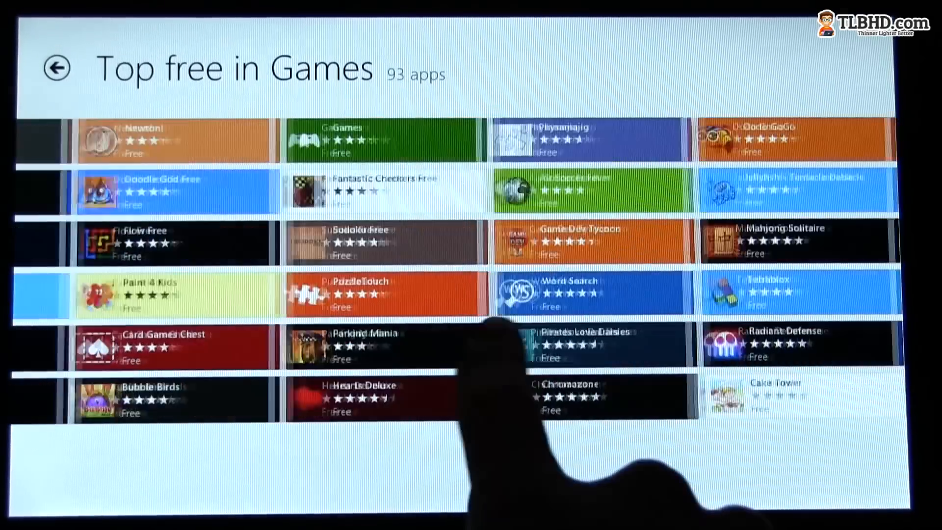
Open Cut The Rope from the Store's free Games list, then type 'jfhdgdhfjgk' in Internet Explorer.
scroll(right, 3)
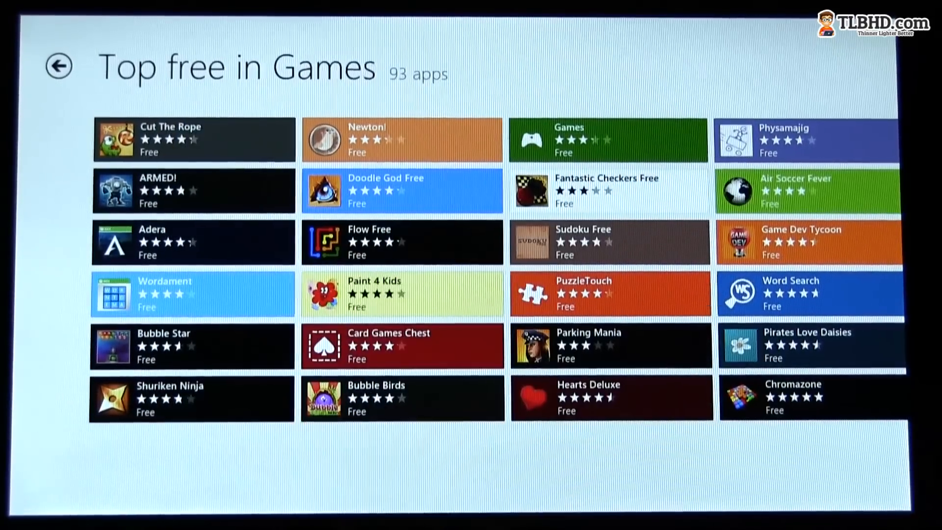
click(193, 140)
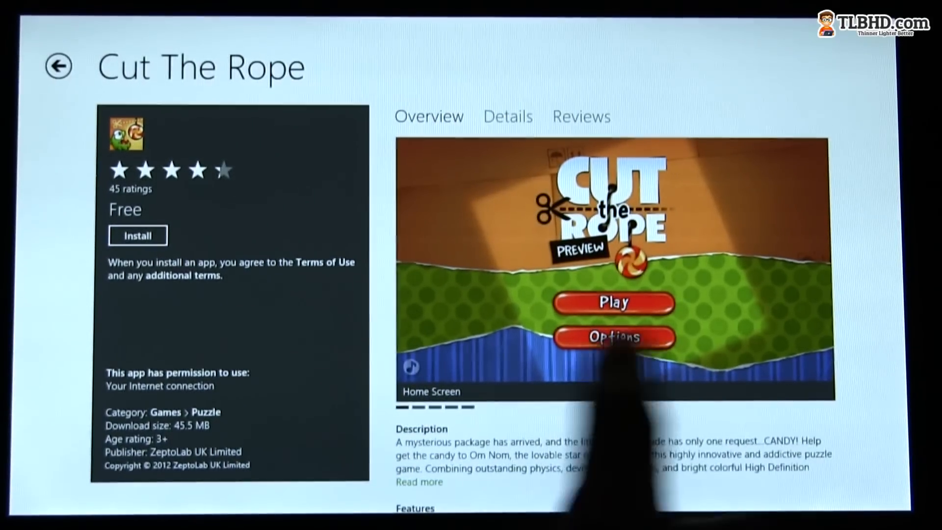
click(58, 66)
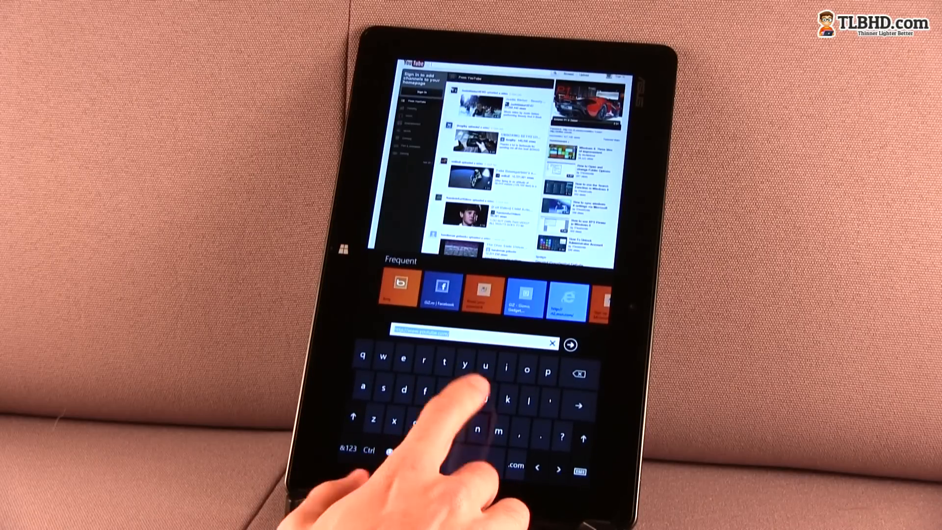
text(jfhdgdhfjgk)
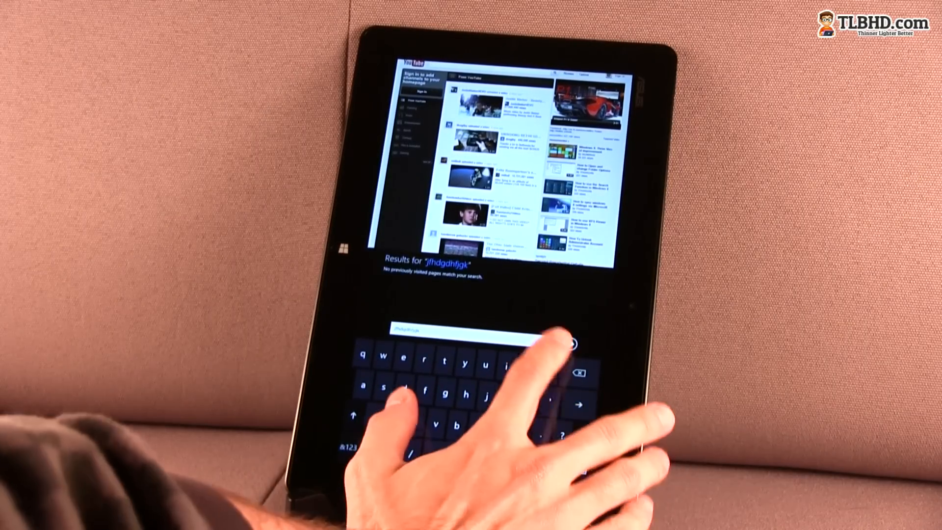